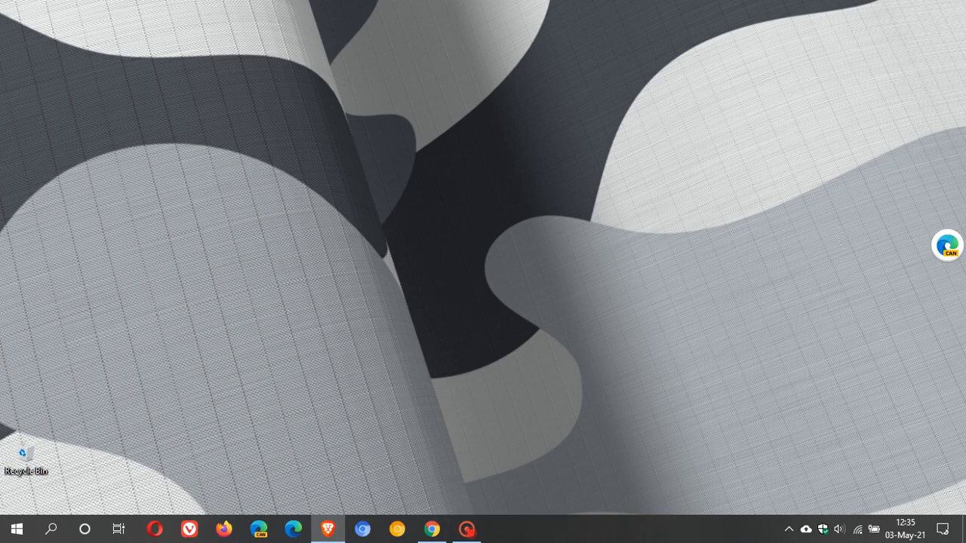
{"action": "mouse_move", "coordinate": [410, 300]}
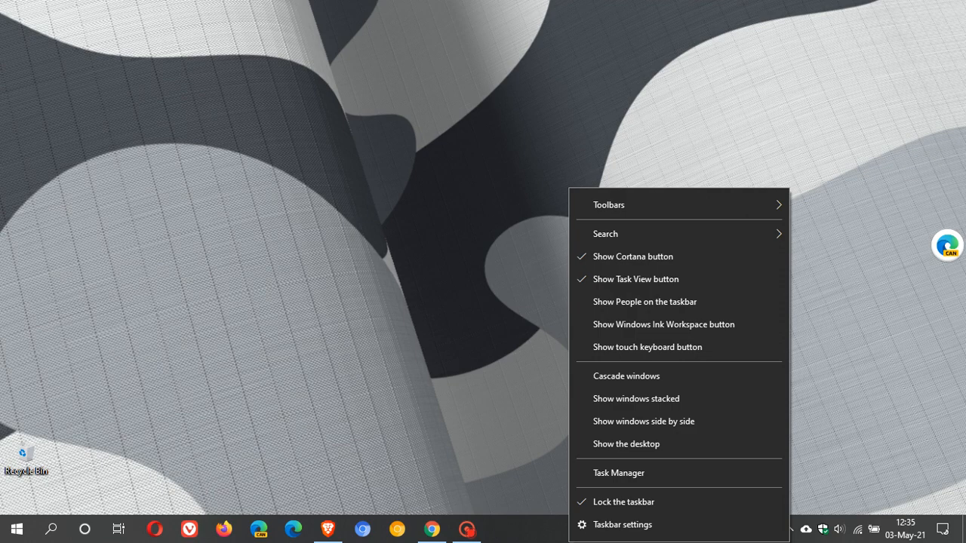
- Launch Task Manager, check the CPU performance graph, then return to the Processes list
{"action": "left_click", "coordinate": [618, 473]}
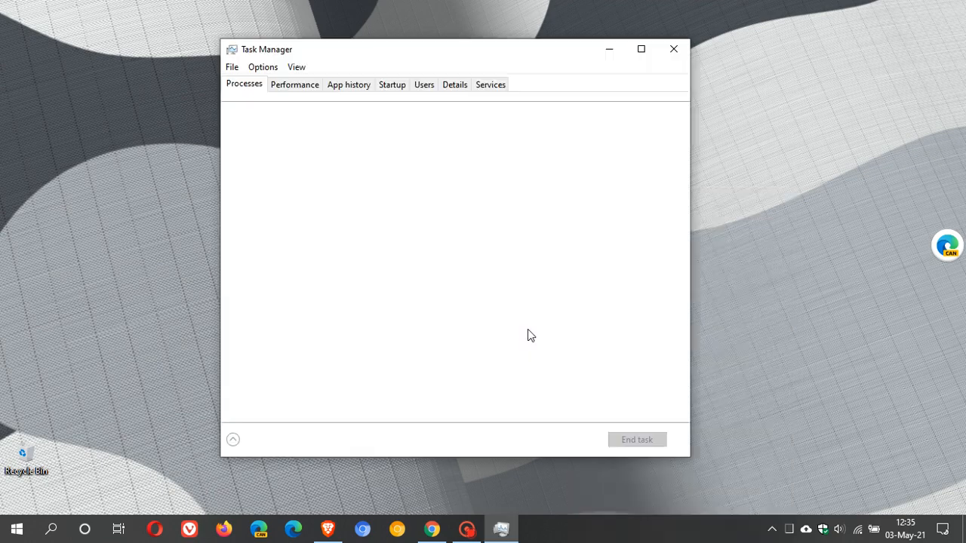
{"action": "left_click", "coordinate": [232, 439]}
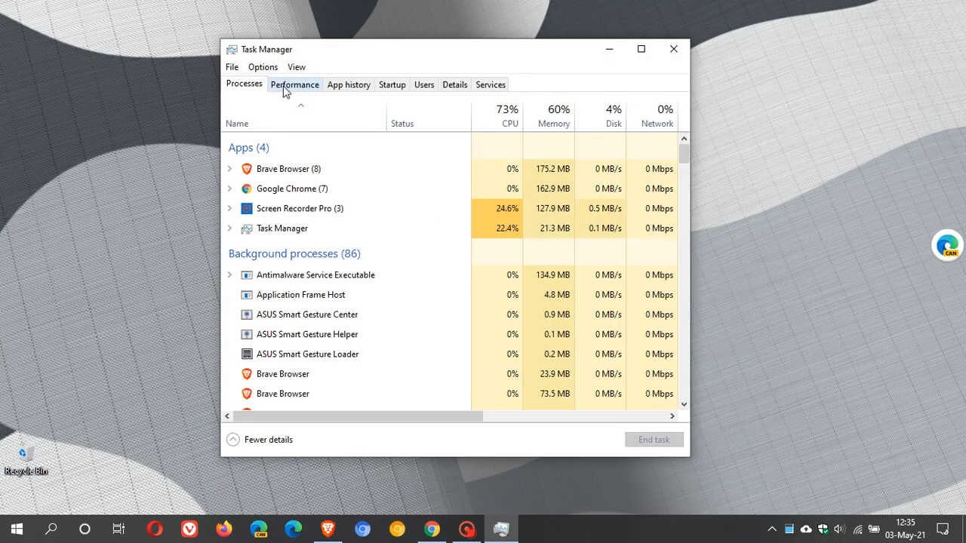
{"action": "left_click", "coordinate": [295, 84]}
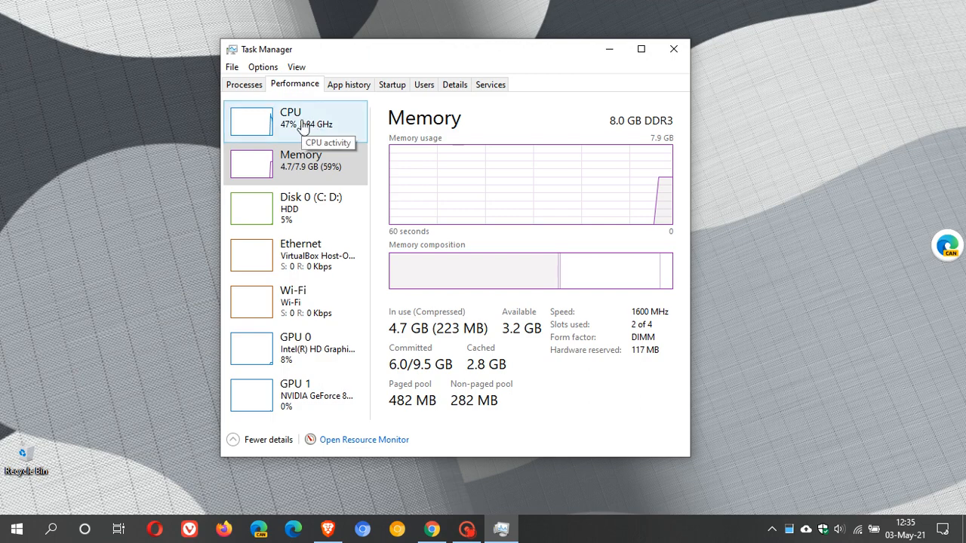
{"action": "left_click", "coordinate": [289, 120]}
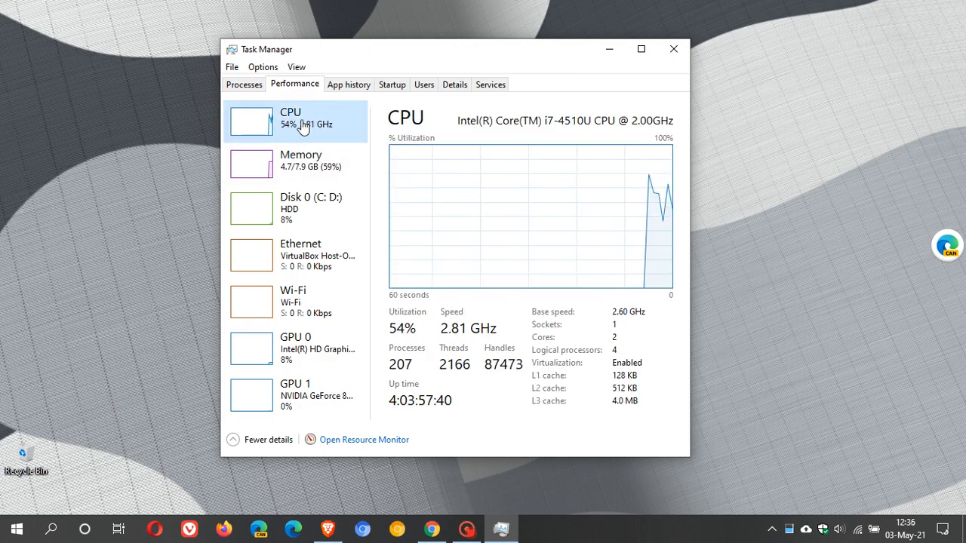
{"action": "mouse_move", "coordinate": [505, 233]}
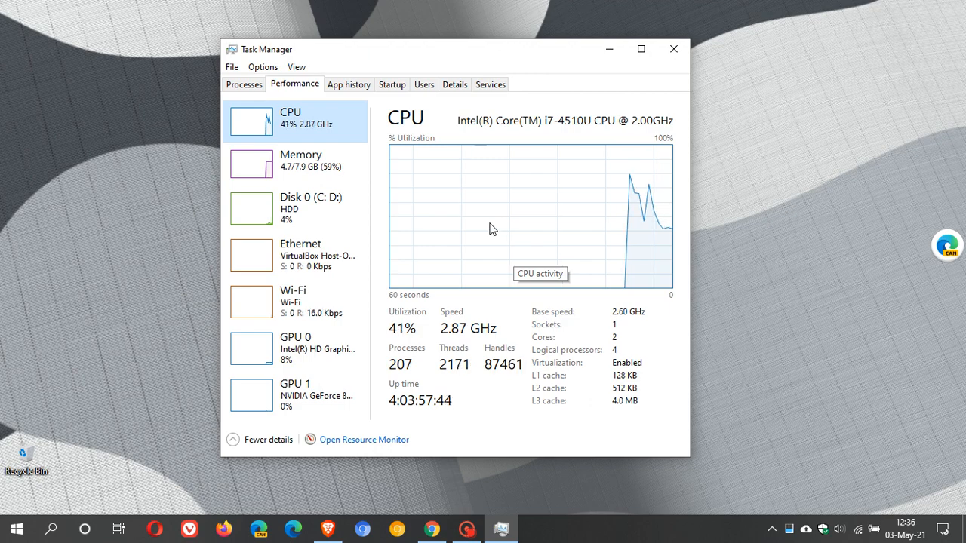
{"action": "left_click", "coordinate": [245, 84]}
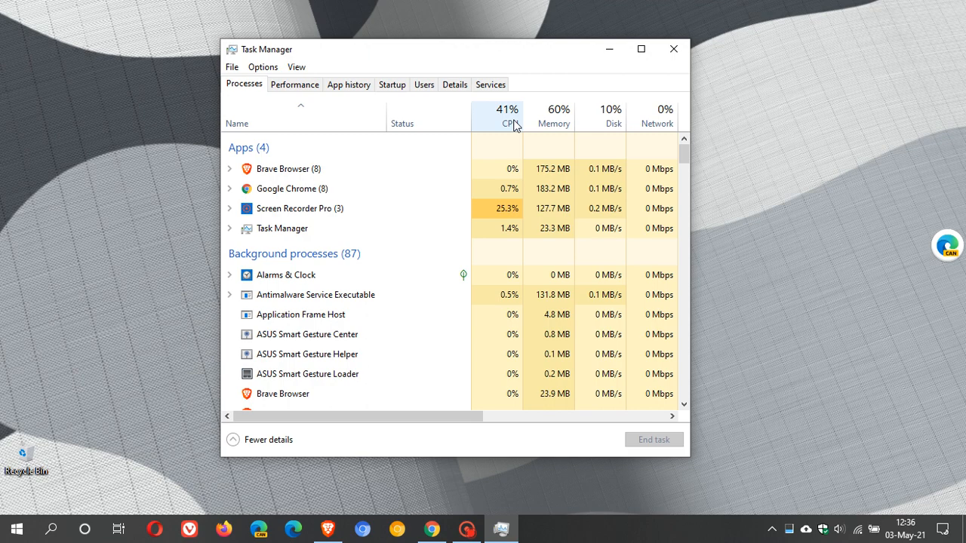
- Show the CPU performance graph with utilization around 41%
{"action": "left_click", "coordinate": [294, 85]}
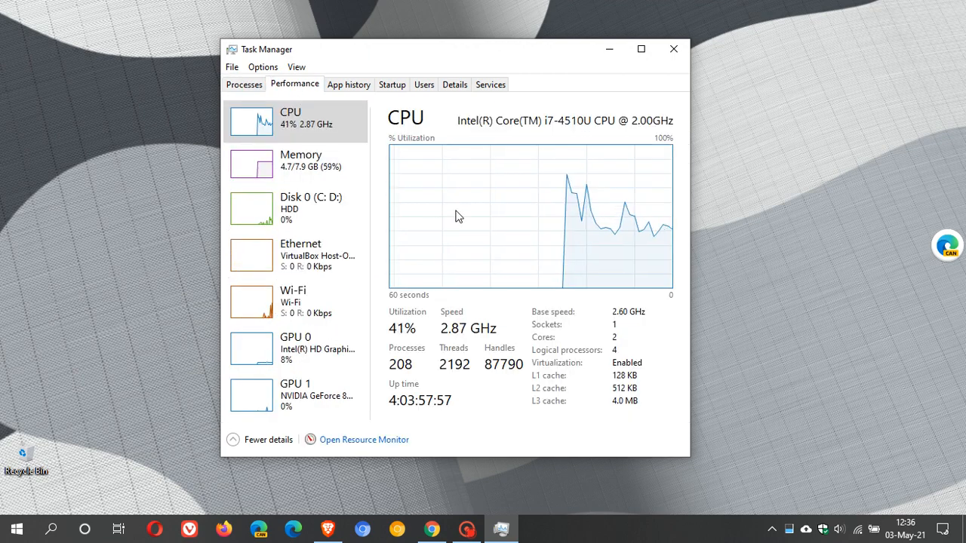
{"action": "mouse_move", "coordinate": [443, 192]}
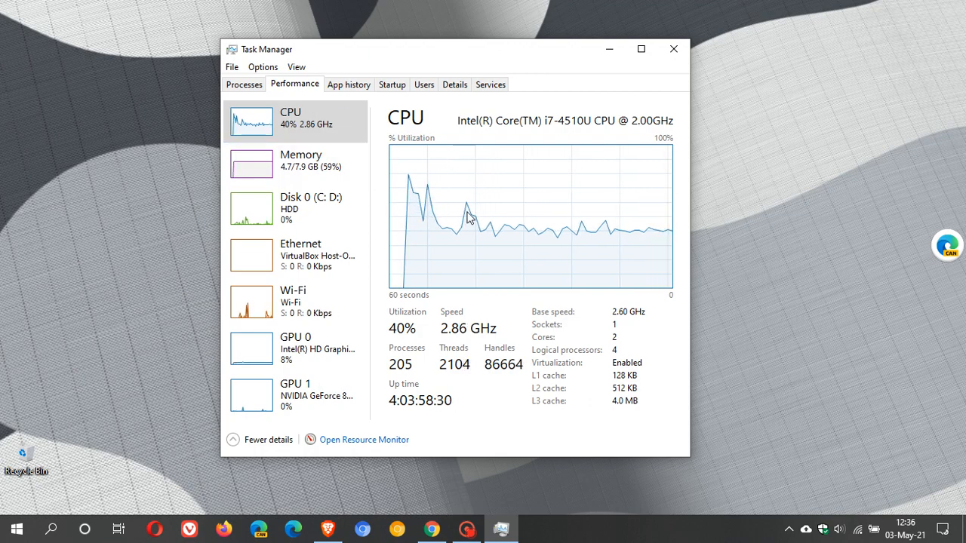
{"action": "mouse_move", "coordinate": [481, 233]}
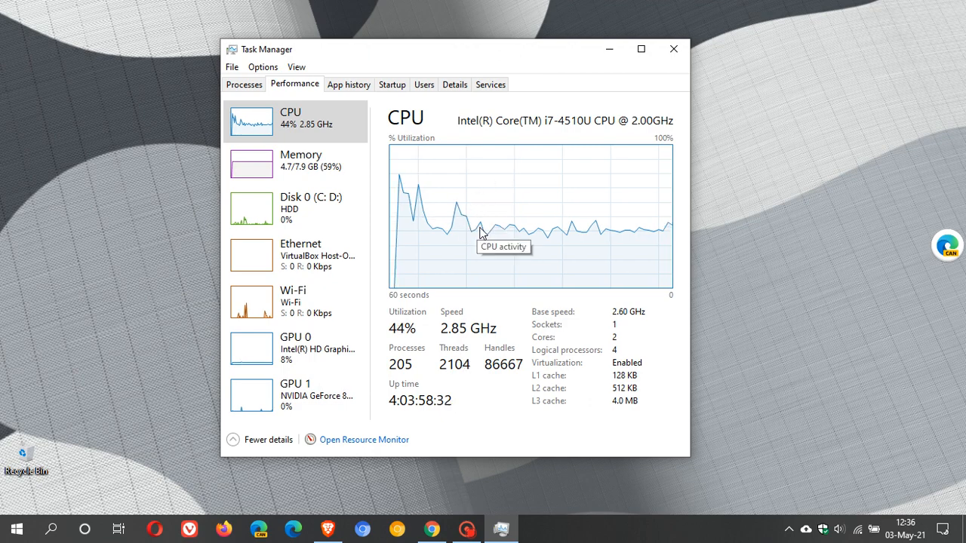
- Close Task Manager, leaving the desktop clear
{"action": "left_click", "coordinate": [673, 49]}
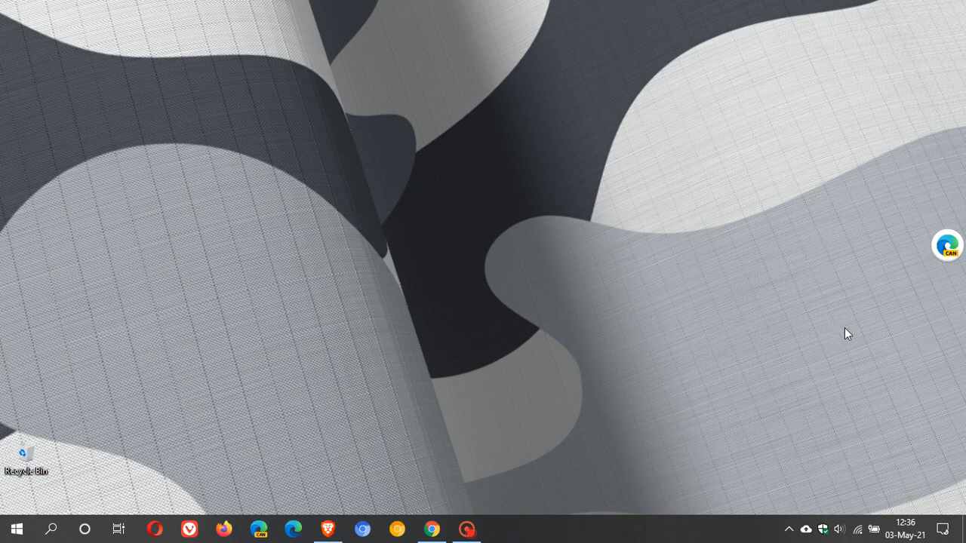
{"action": "mouse_move", "coordinate": [682, 160]}
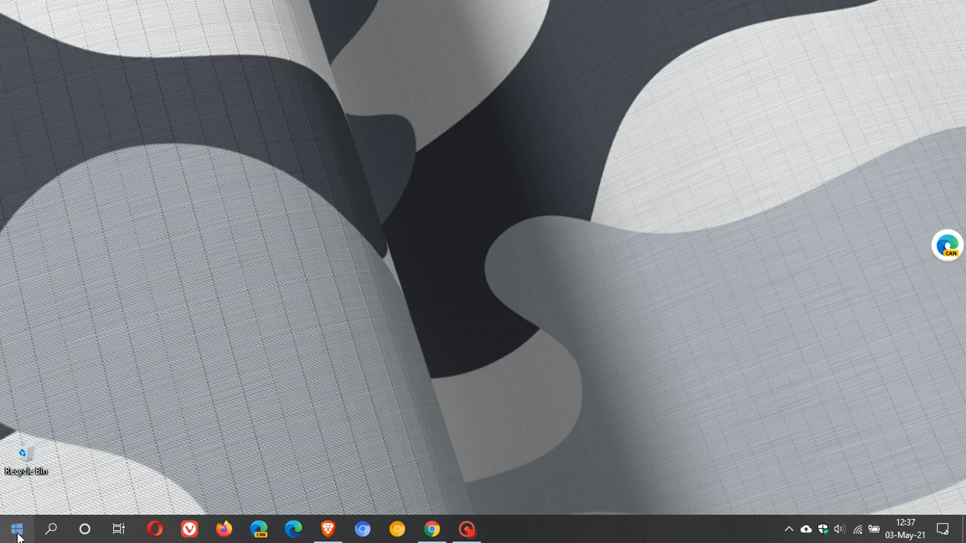
- Bring up the Start menu with its installed apps list
{"action": "left_click", "coordinate": [15, 529]}
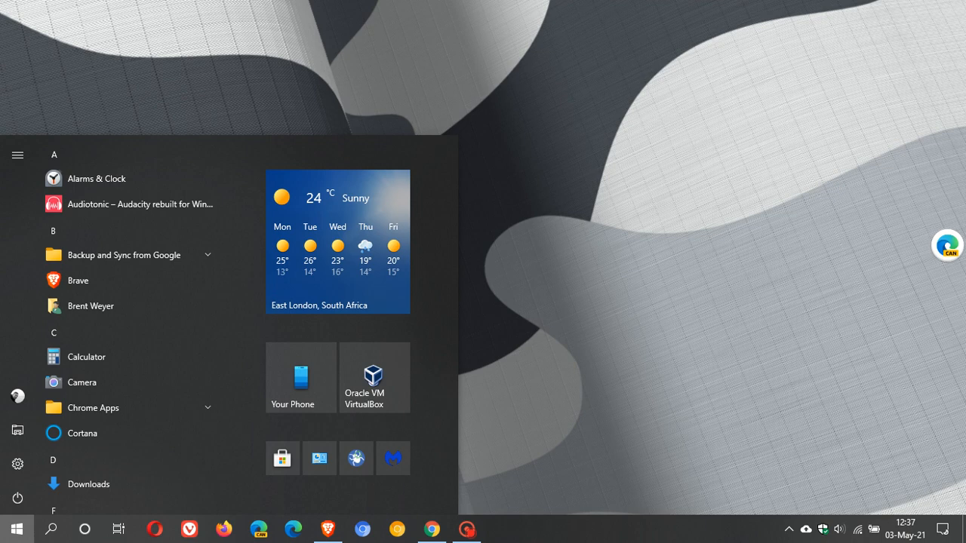
{"action": "mouse_move", "coordinate": [556, 326]}
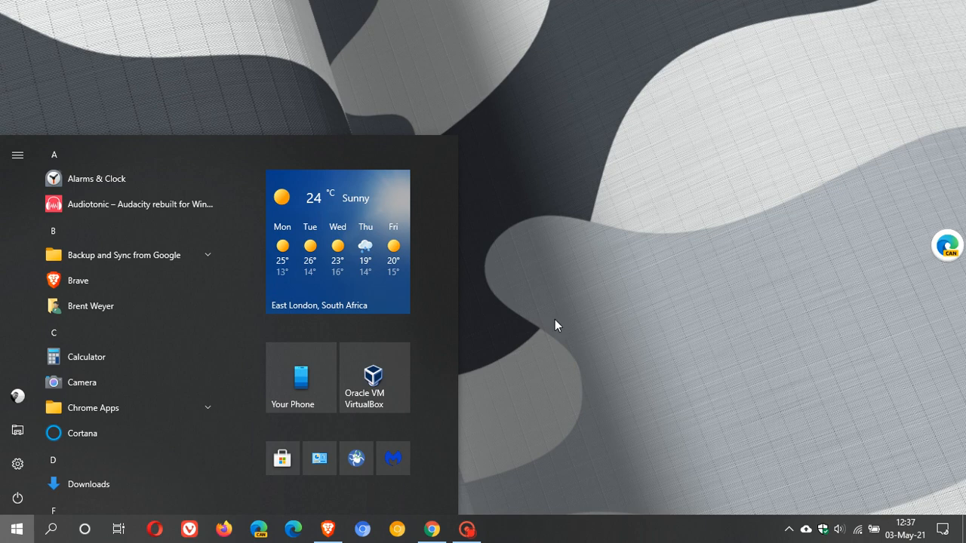
{"action": "mouse_move", "coordinate": [698, 308]}
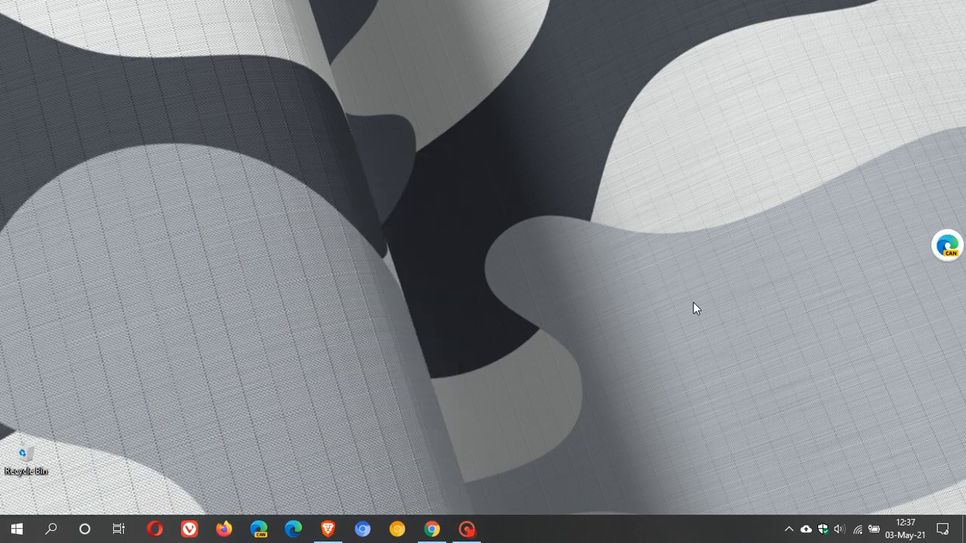
{"action": "mouse_move", "coordinate": [651, 323]}
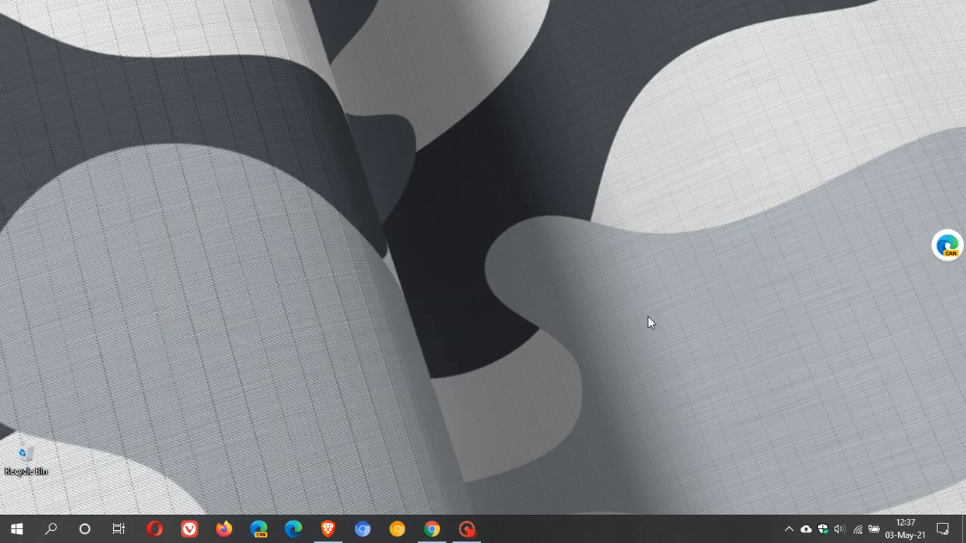
{"action": "mouse_move", "coordinate": [407, 362]}
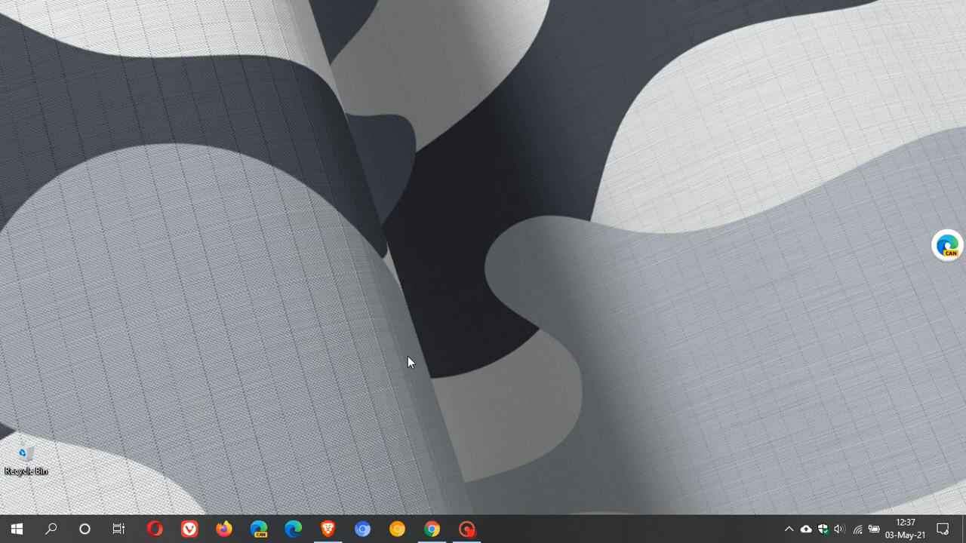
{"action": "mouse_move", "coordinate": [419, 333]}
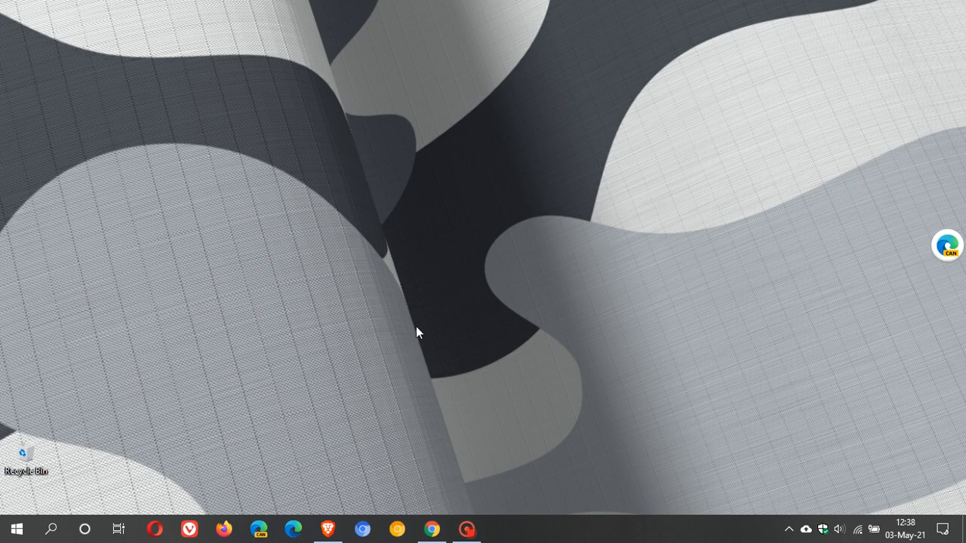
{"action": "mouse_move", "coordinate": [430, 346]}
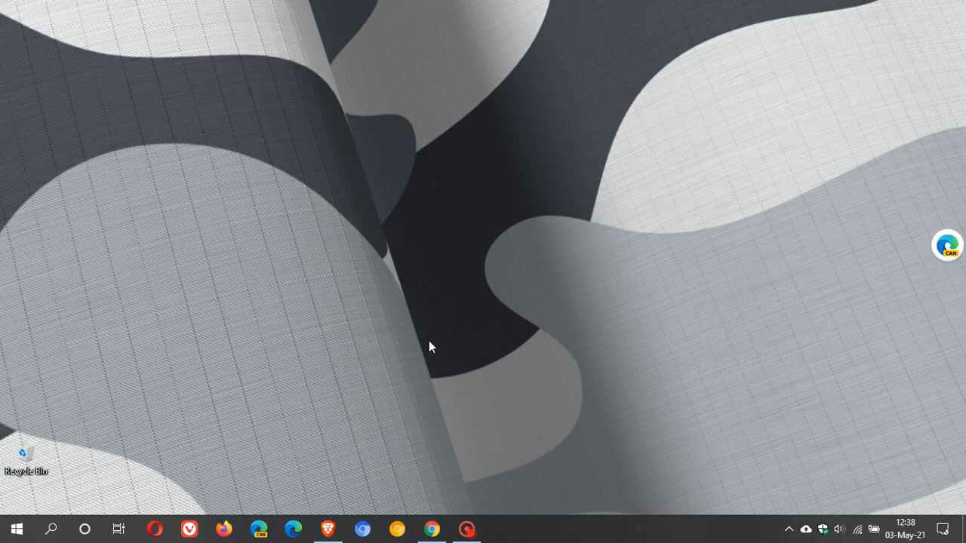
- Launch Settings from the Start menu and reach the Windows Update page
{"action": "left_click", "coordinate": [15, 528]}
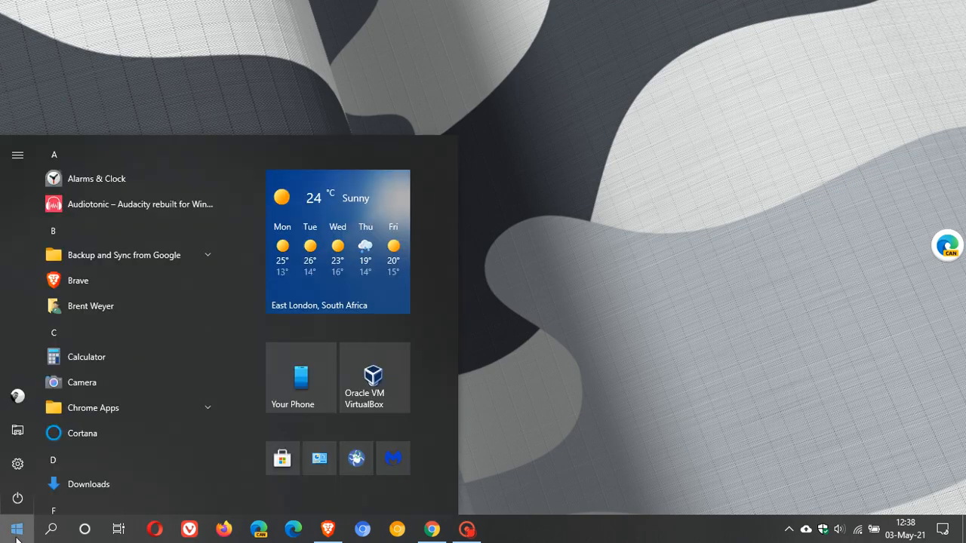
{"action": "left_click", "coordinate": [18, 464]}
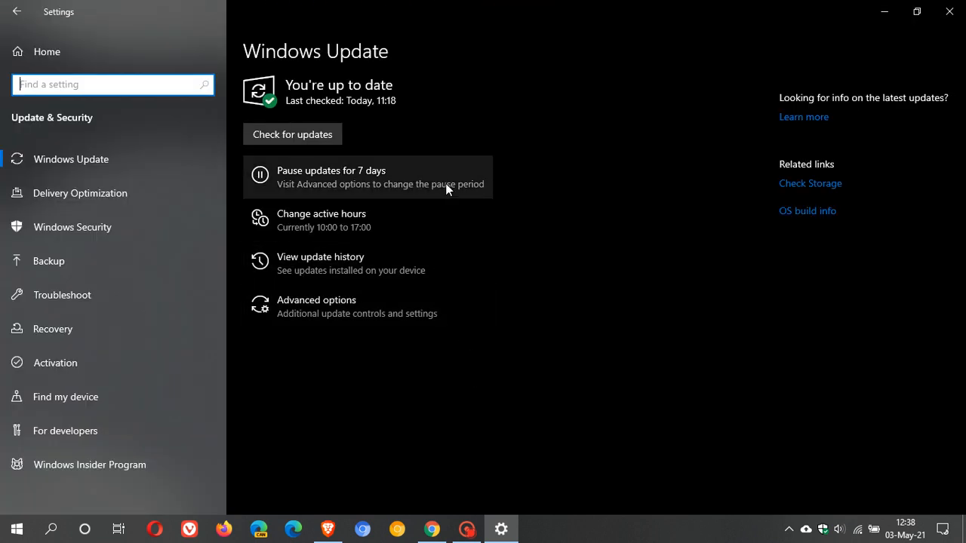
{"action": "mouse_move", "coordinate": [369, 165]}
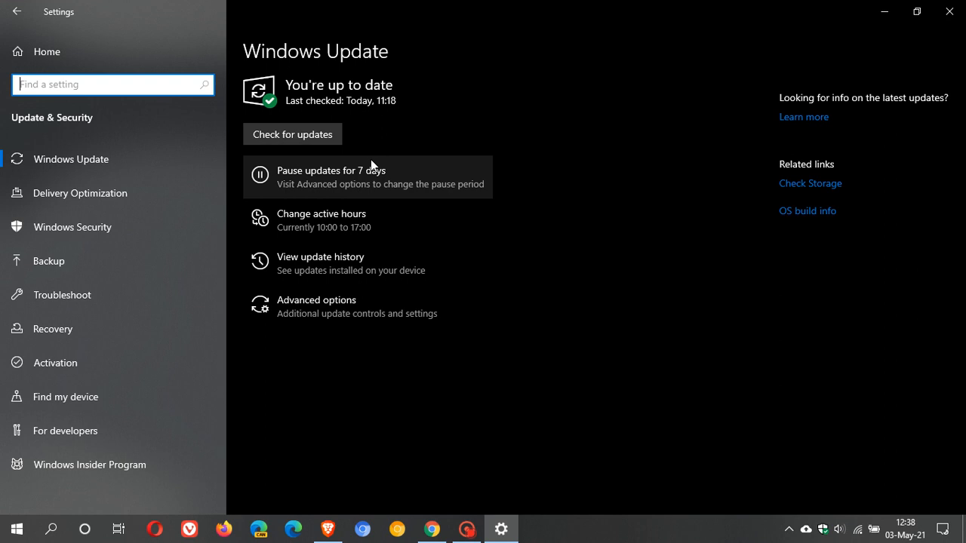
{"action": "mouse_move", "coordinate": [306, 169]}
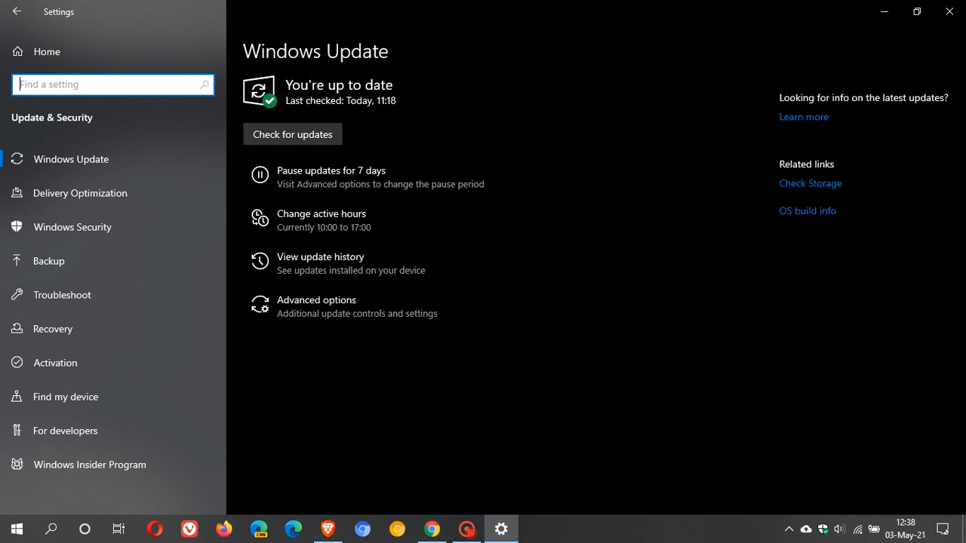
{"action": "mouse_move", "coordinate": [324, 262]}
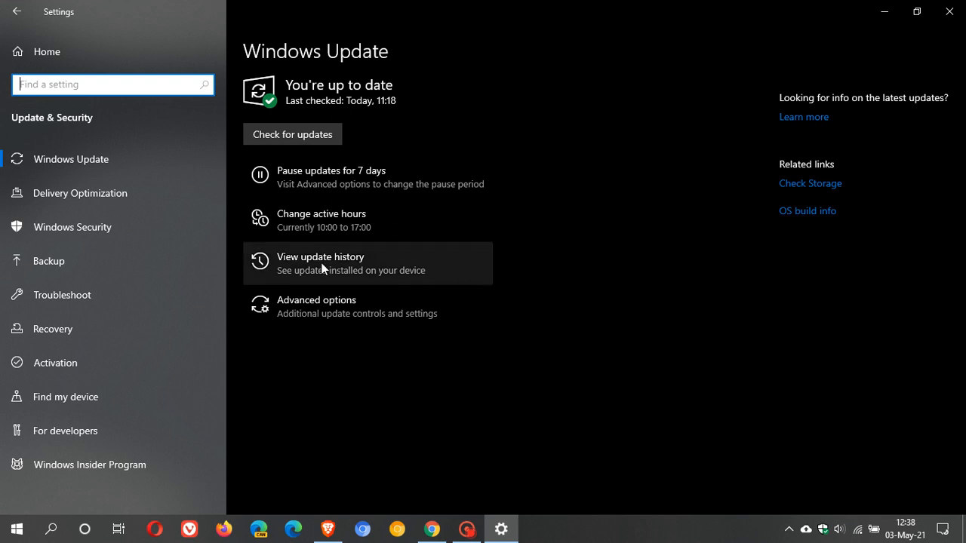
{"action": "mouse_move", "coordinate": [375, 284]}
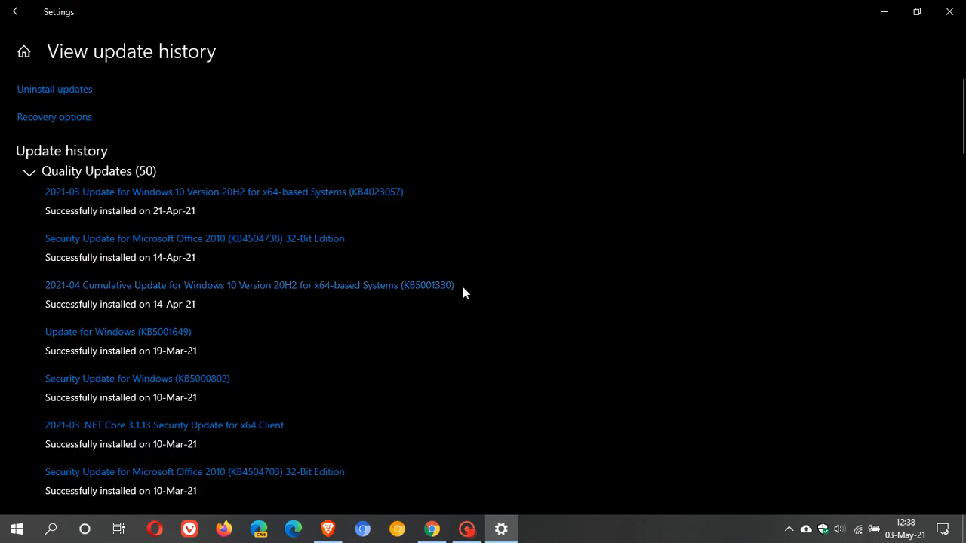
- Scroll the update history and expand the Other Updates (29) group
{"action": "scroll", "scroll_direction": "down", "scroll_amount": 3}
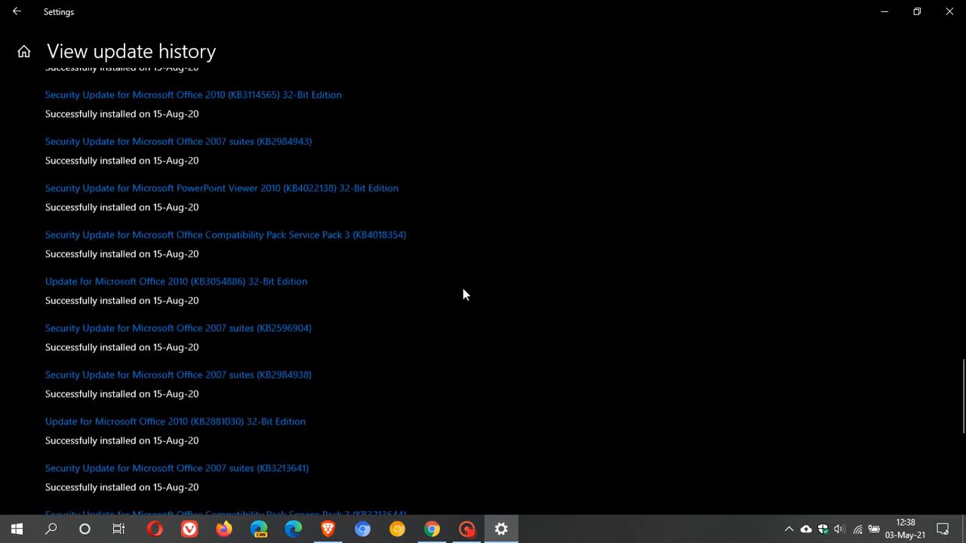
{"action": "scroll", "scroll_direction": "down", "scroll_amount": 3}
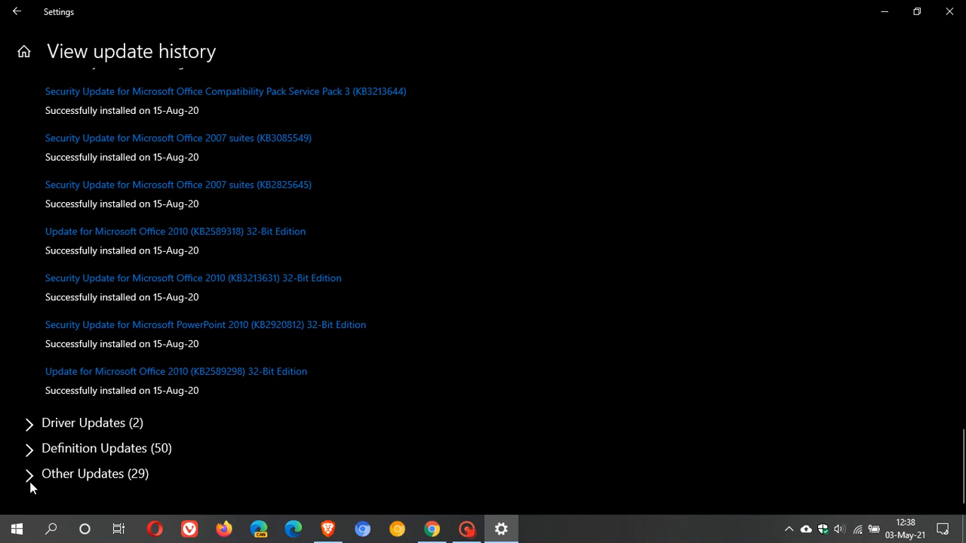
{"action": "left_click", "coordinate": [30, 474]}
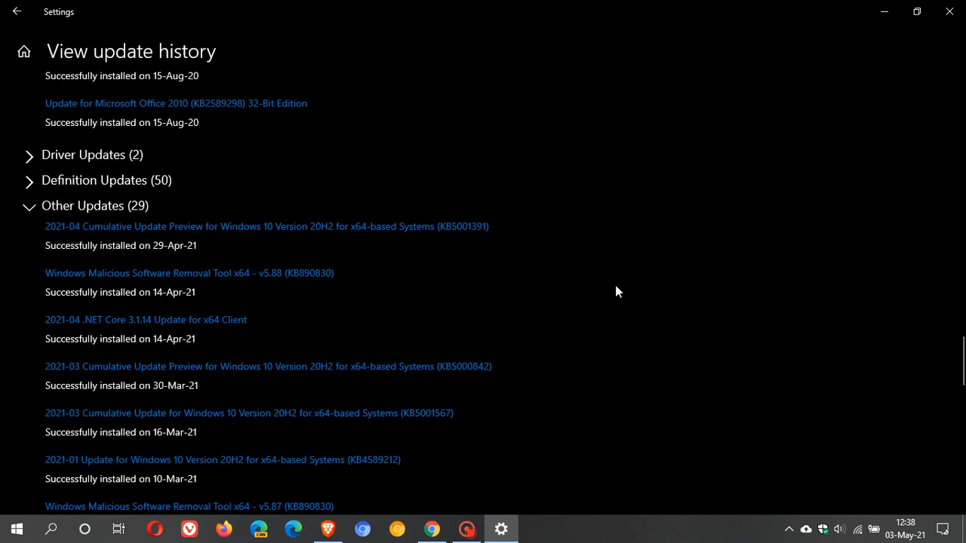
{"action": "mouse_move", "coordinate": [437, 250]}
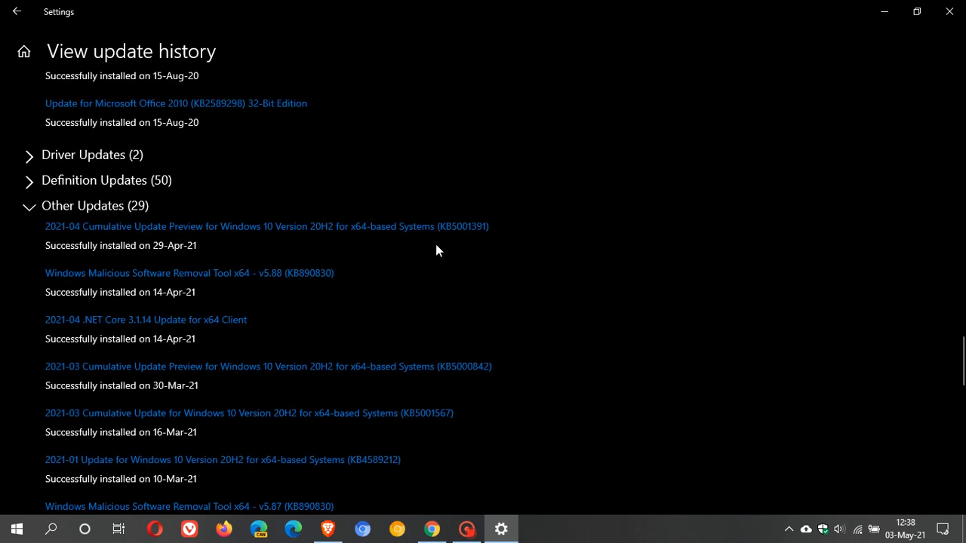
{"action": "mouse_move", "coordinate": [123, 235]}
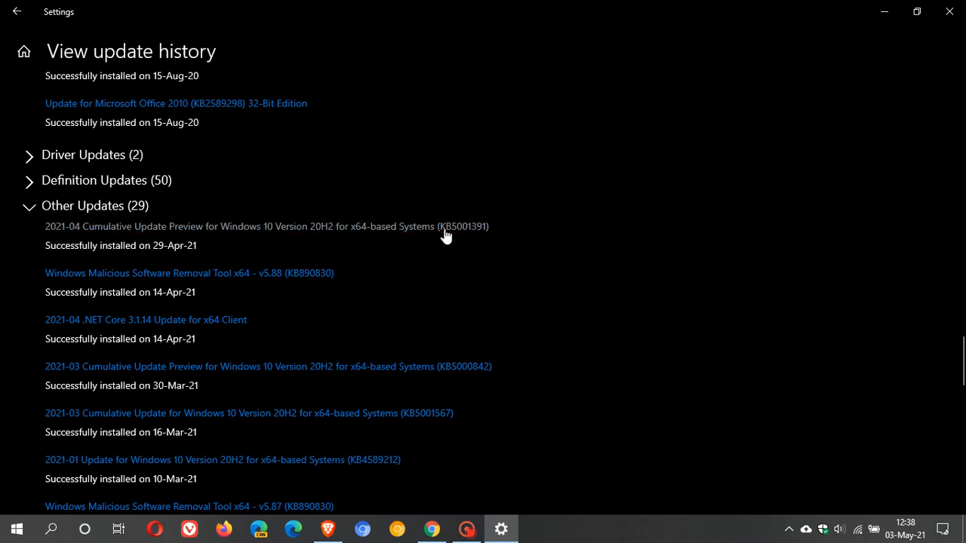
{"action": "mouse_move", "coordinate": [489, 235]}
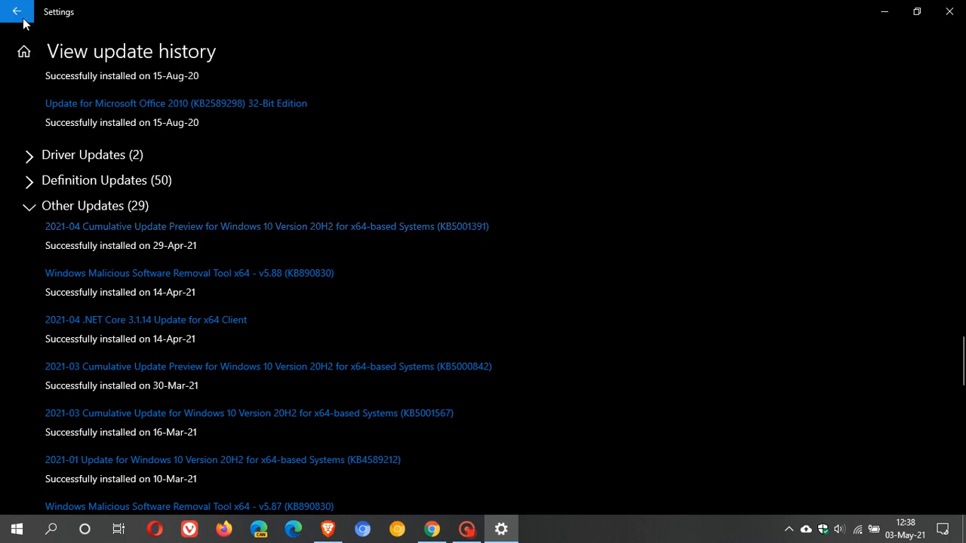
- Go back to the Windows Update page reporting You're up to date
{"action": "left_click", "coordinate": [17, 12]}
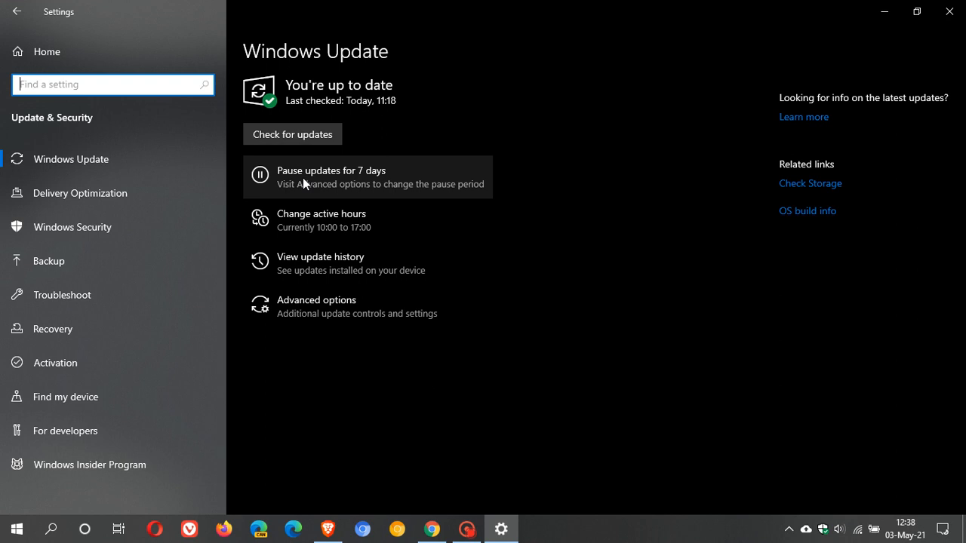
{"action": "mouse_move", "coordinate": [377, 191]}
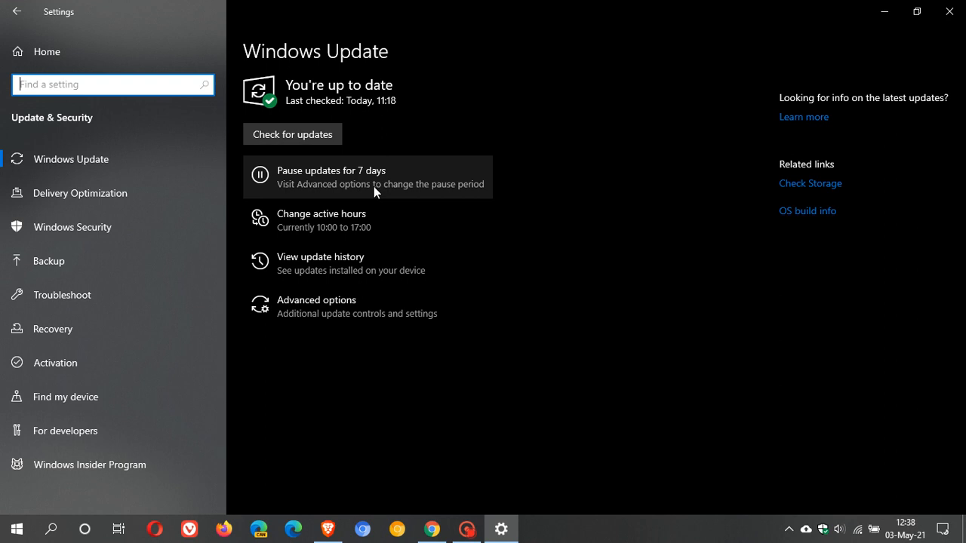
{"action": "mouse_move", "coordinate": [356, 193]}
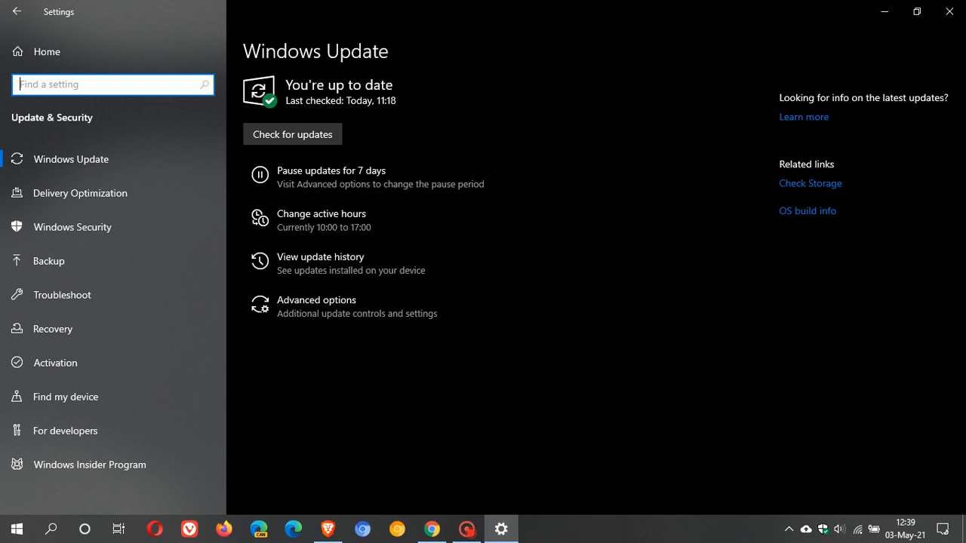
{"action": "mouse_move", "coordinate": [344, 202]}
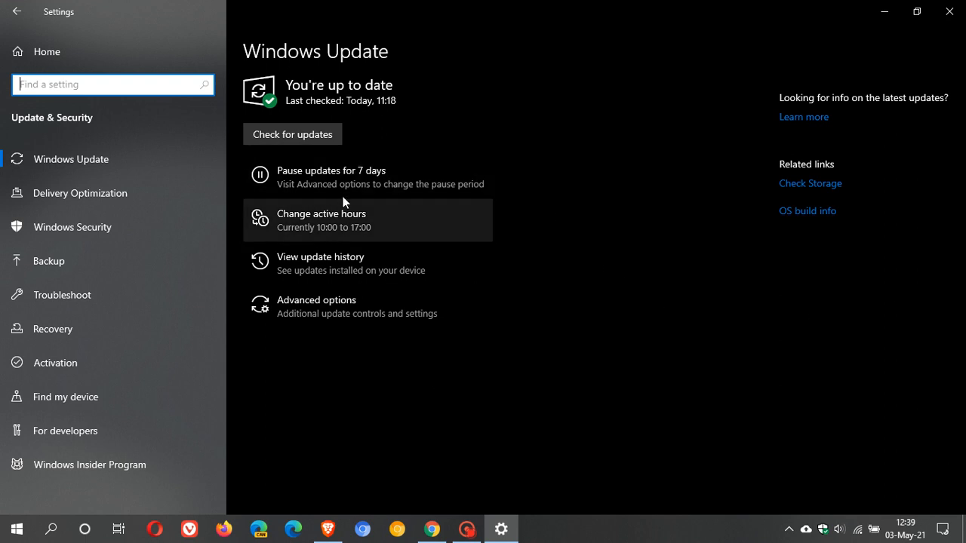
{"action": "mouse_move", "coordinate": [617, 338]}
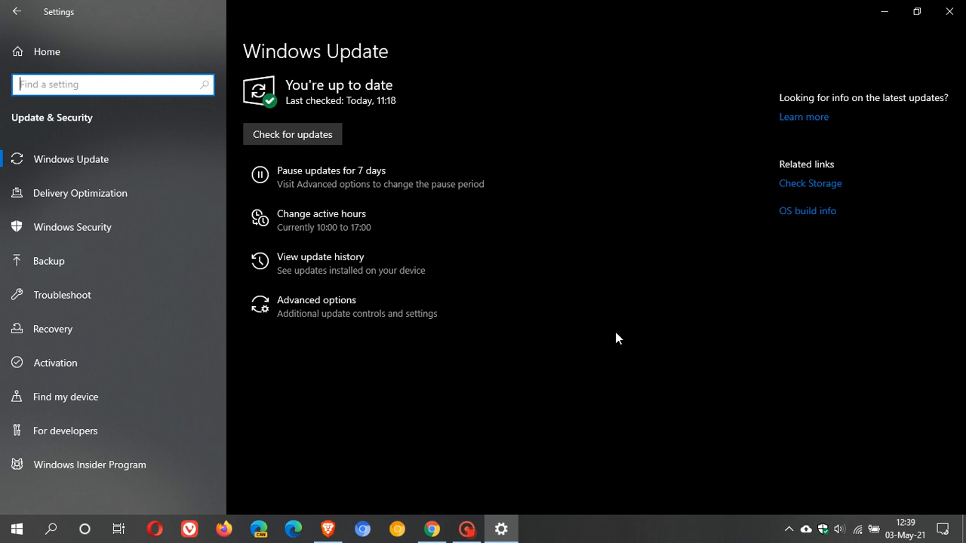